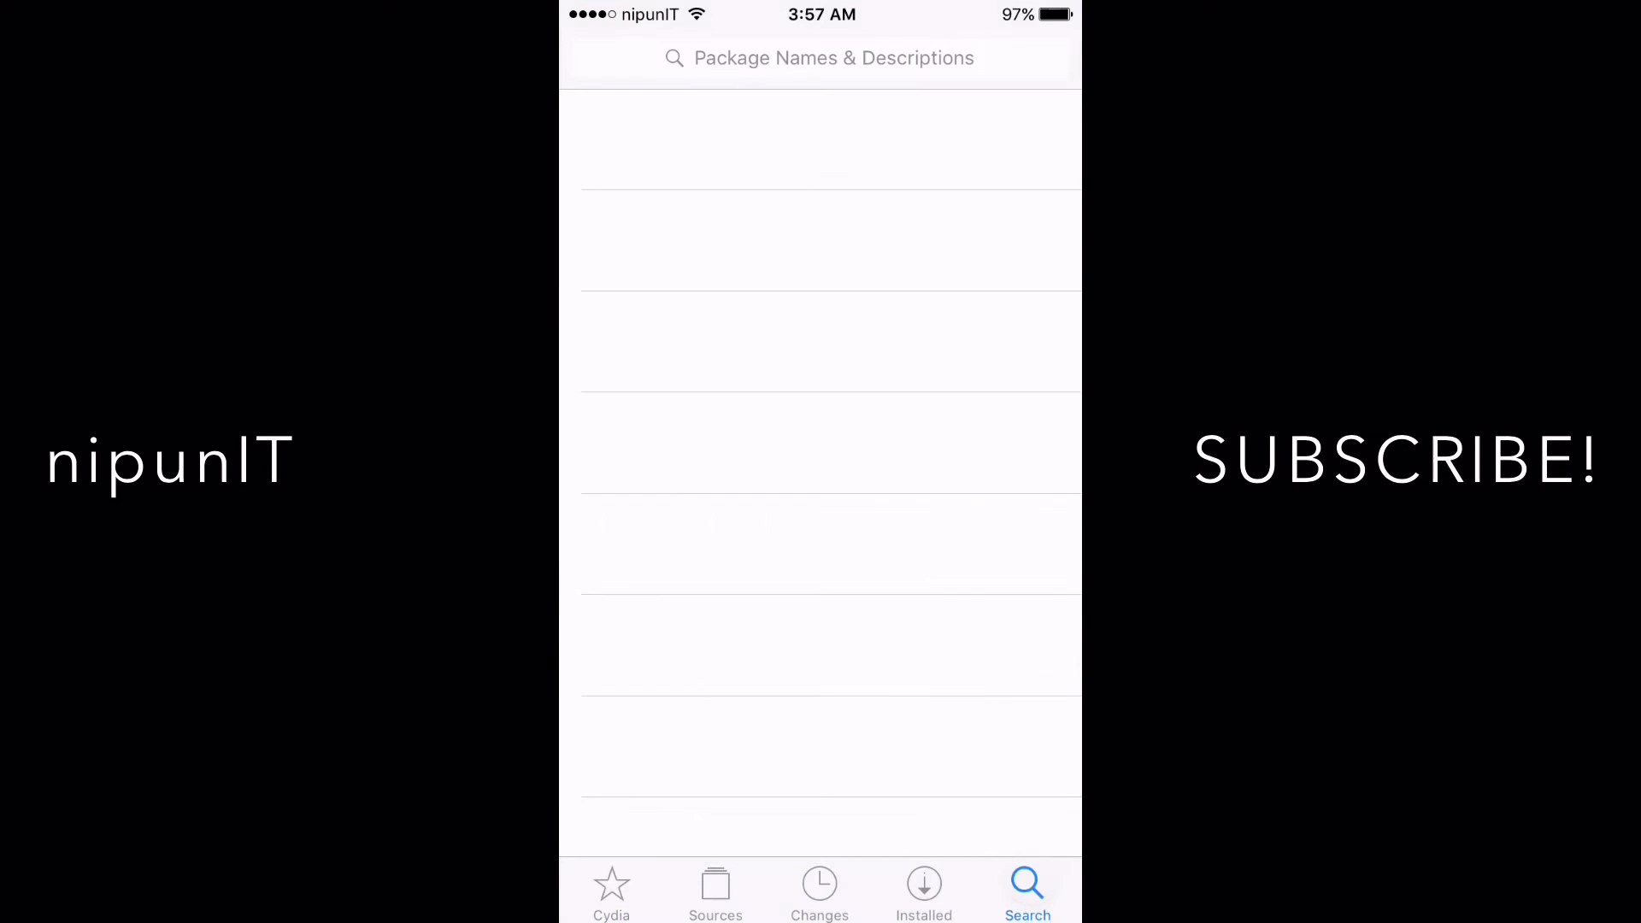
Search Cydia for 'Emoji' and open the EmojiSuggest package page.
left_click(820, 57)
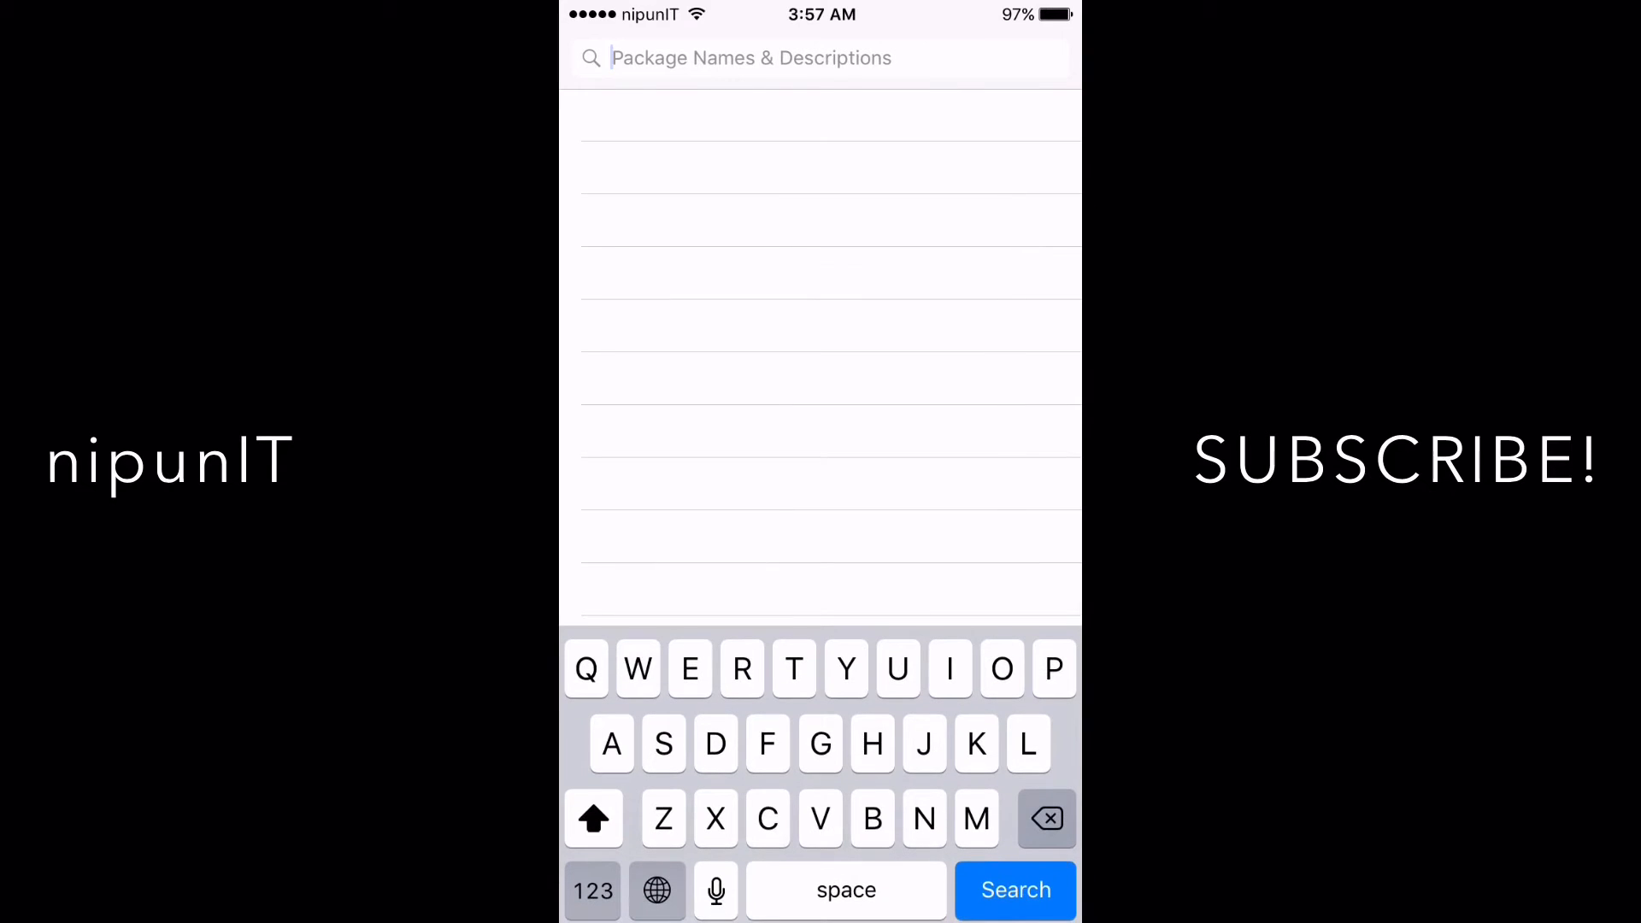
type("Emojisugg")
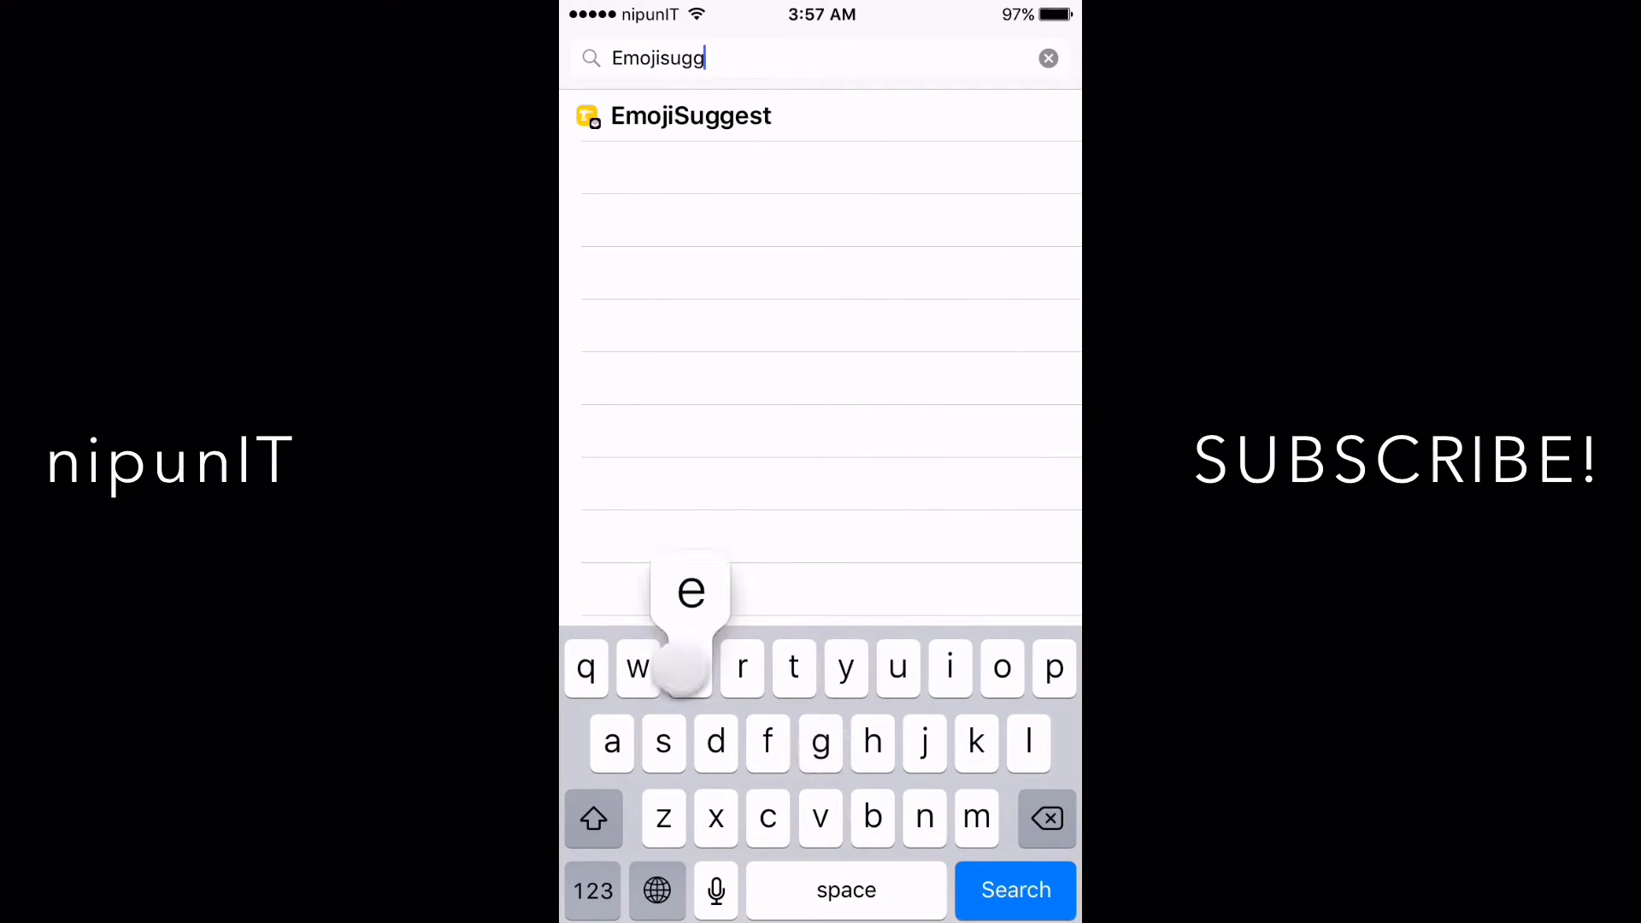
left_click(690, 116)
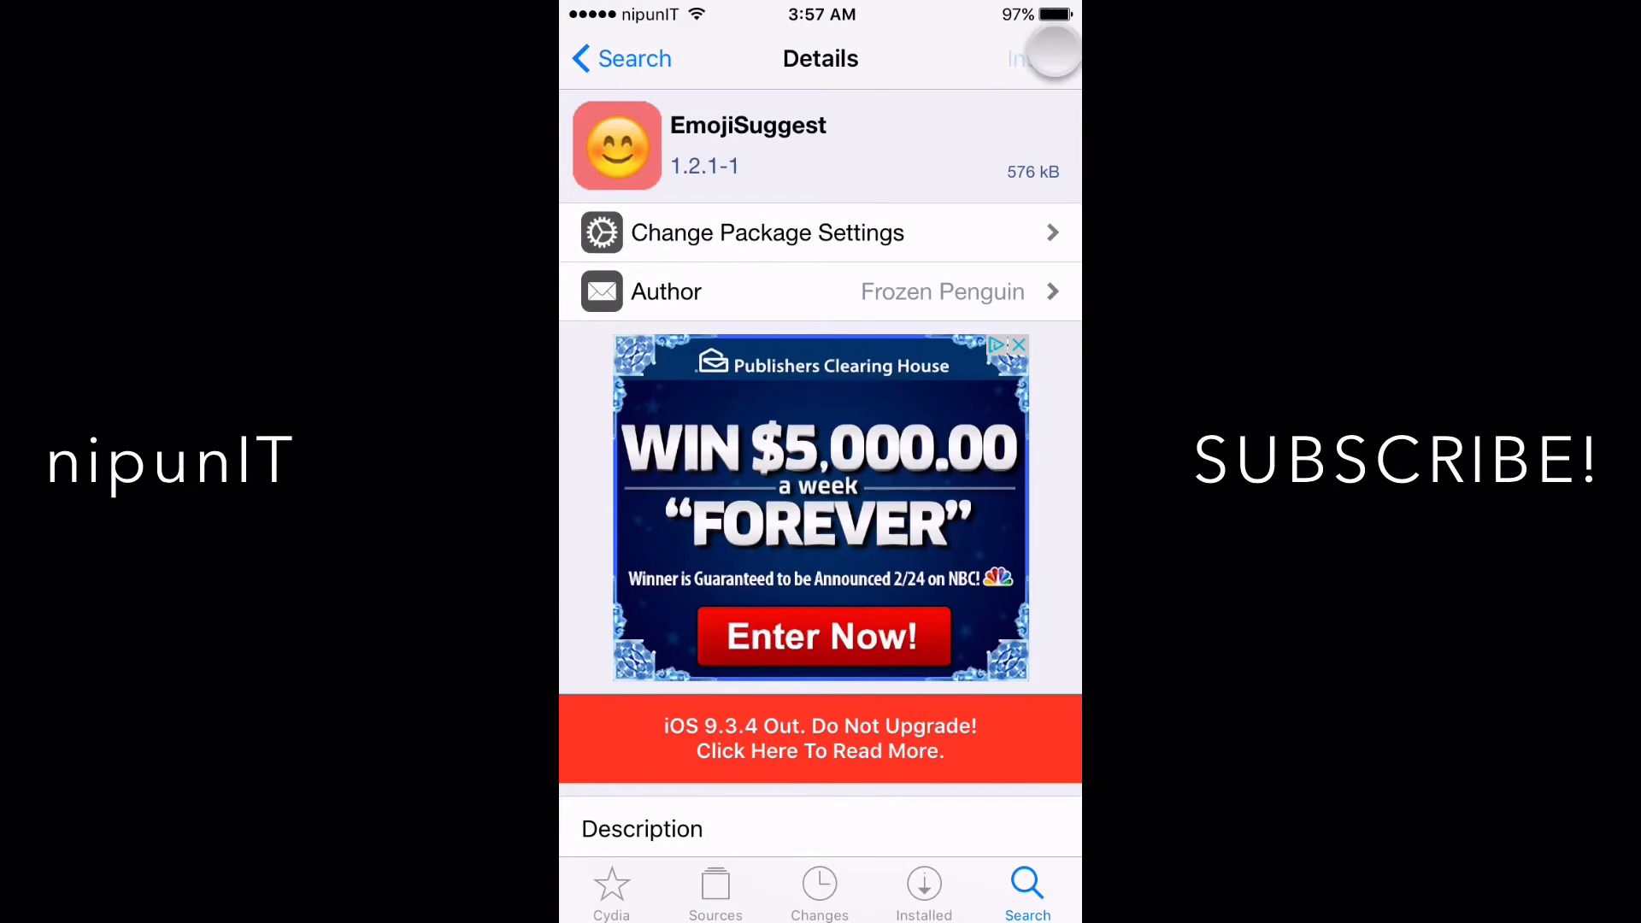
Install the EmojiSuggest tweak and confirm the installation.
left_click(1031, 59)
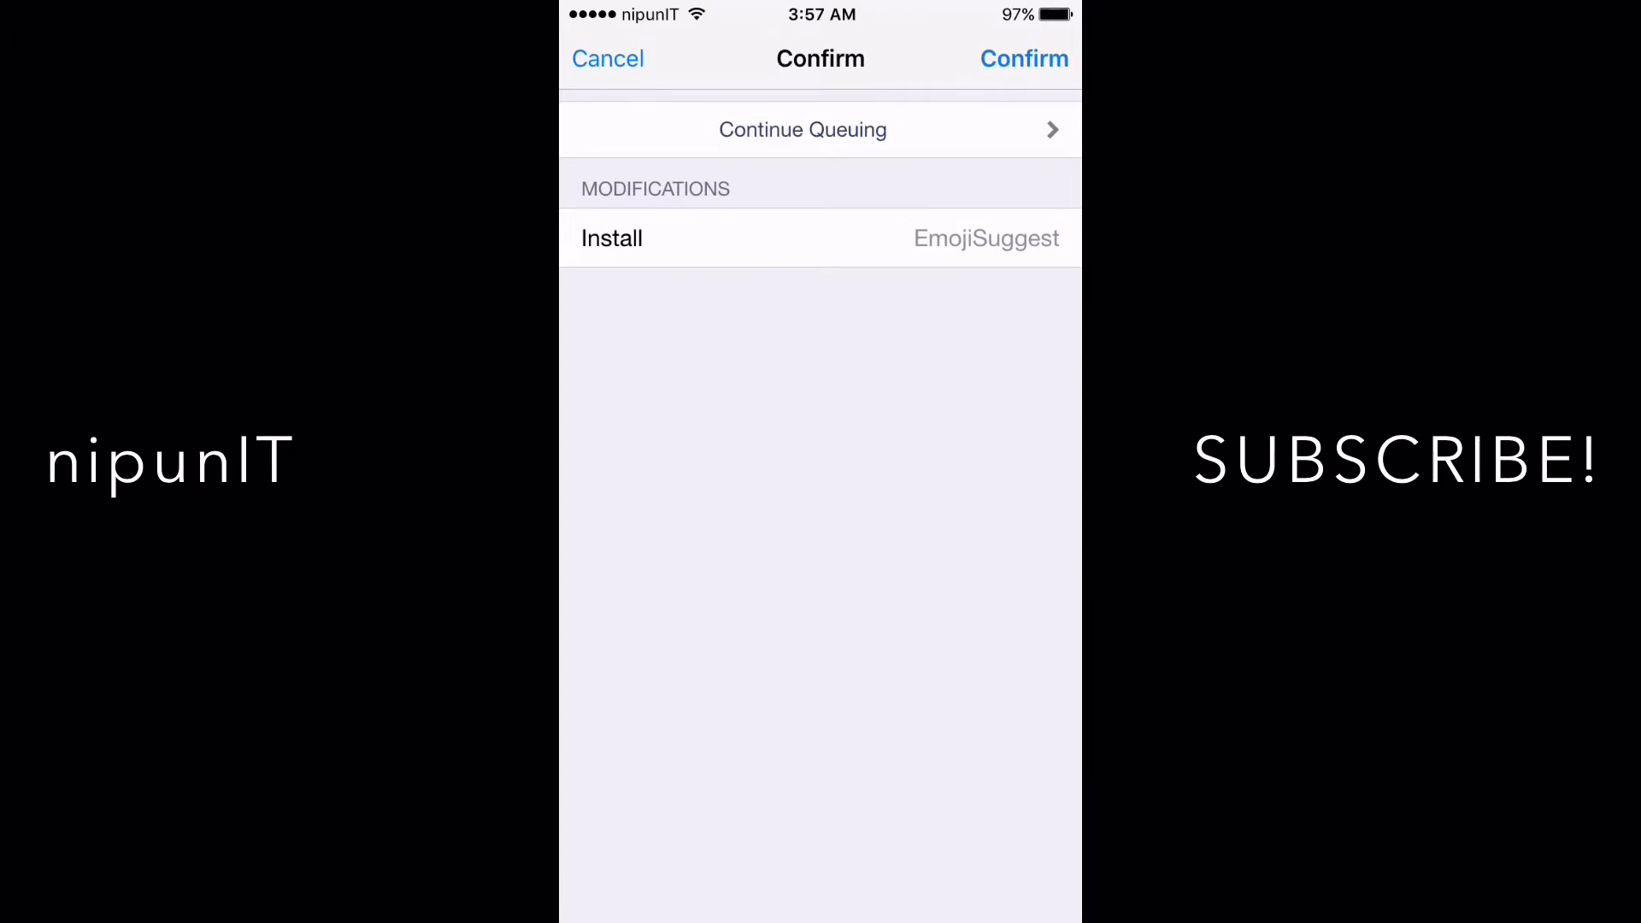
left_click(1022, 59)
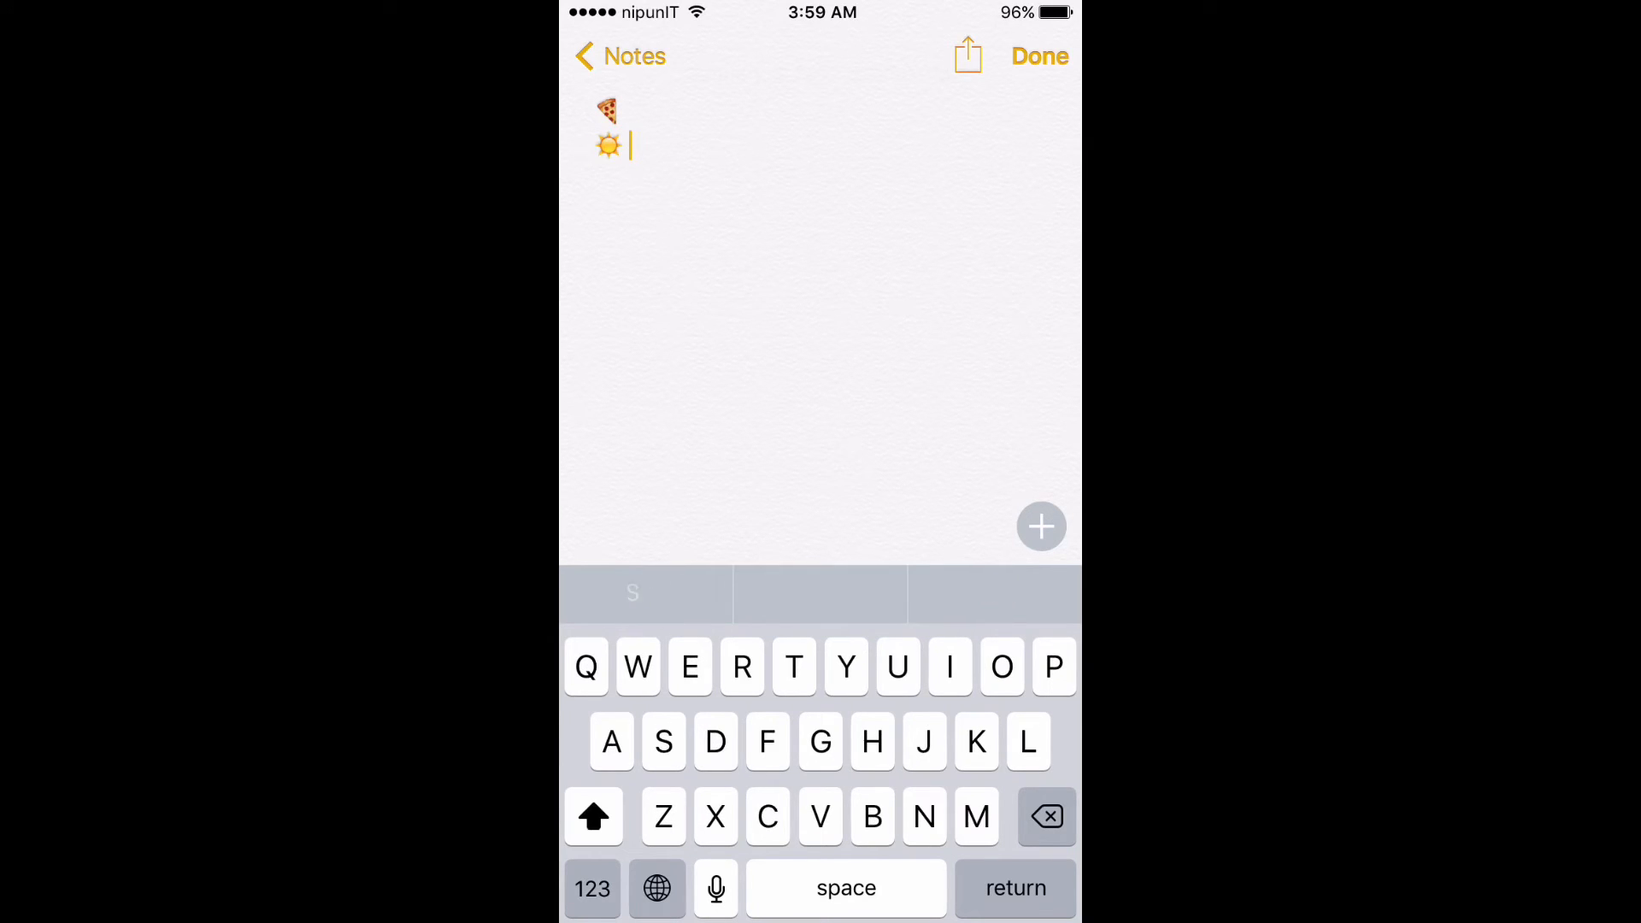
Start a third line below the pizza and sun emoji reading 'Lol'.
key("return")
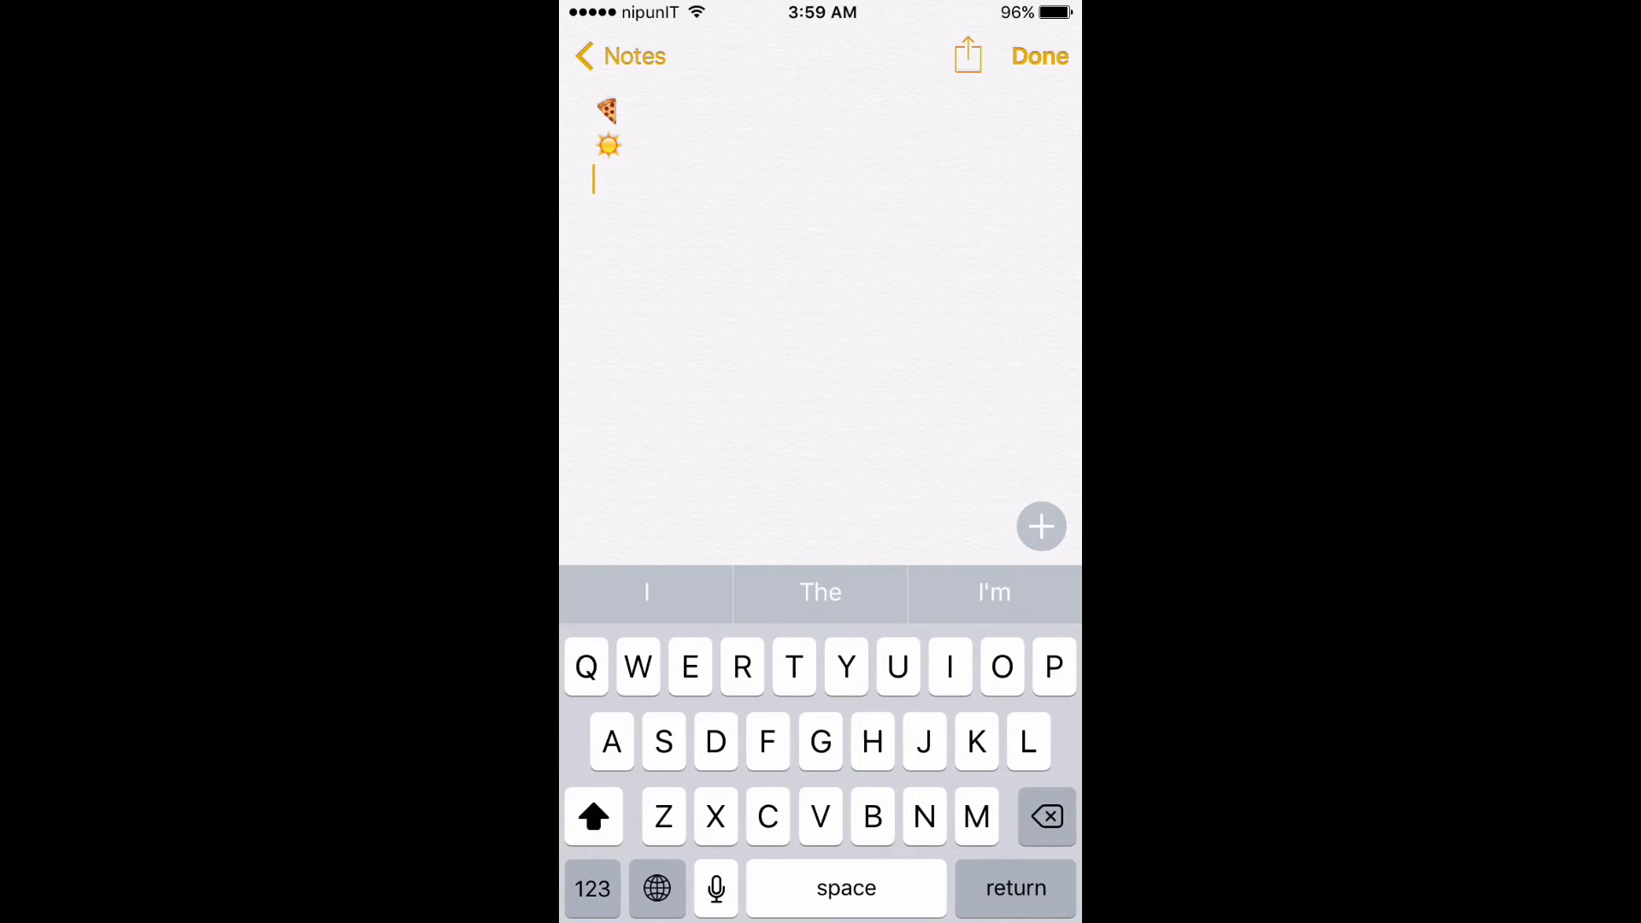
type("Lol")
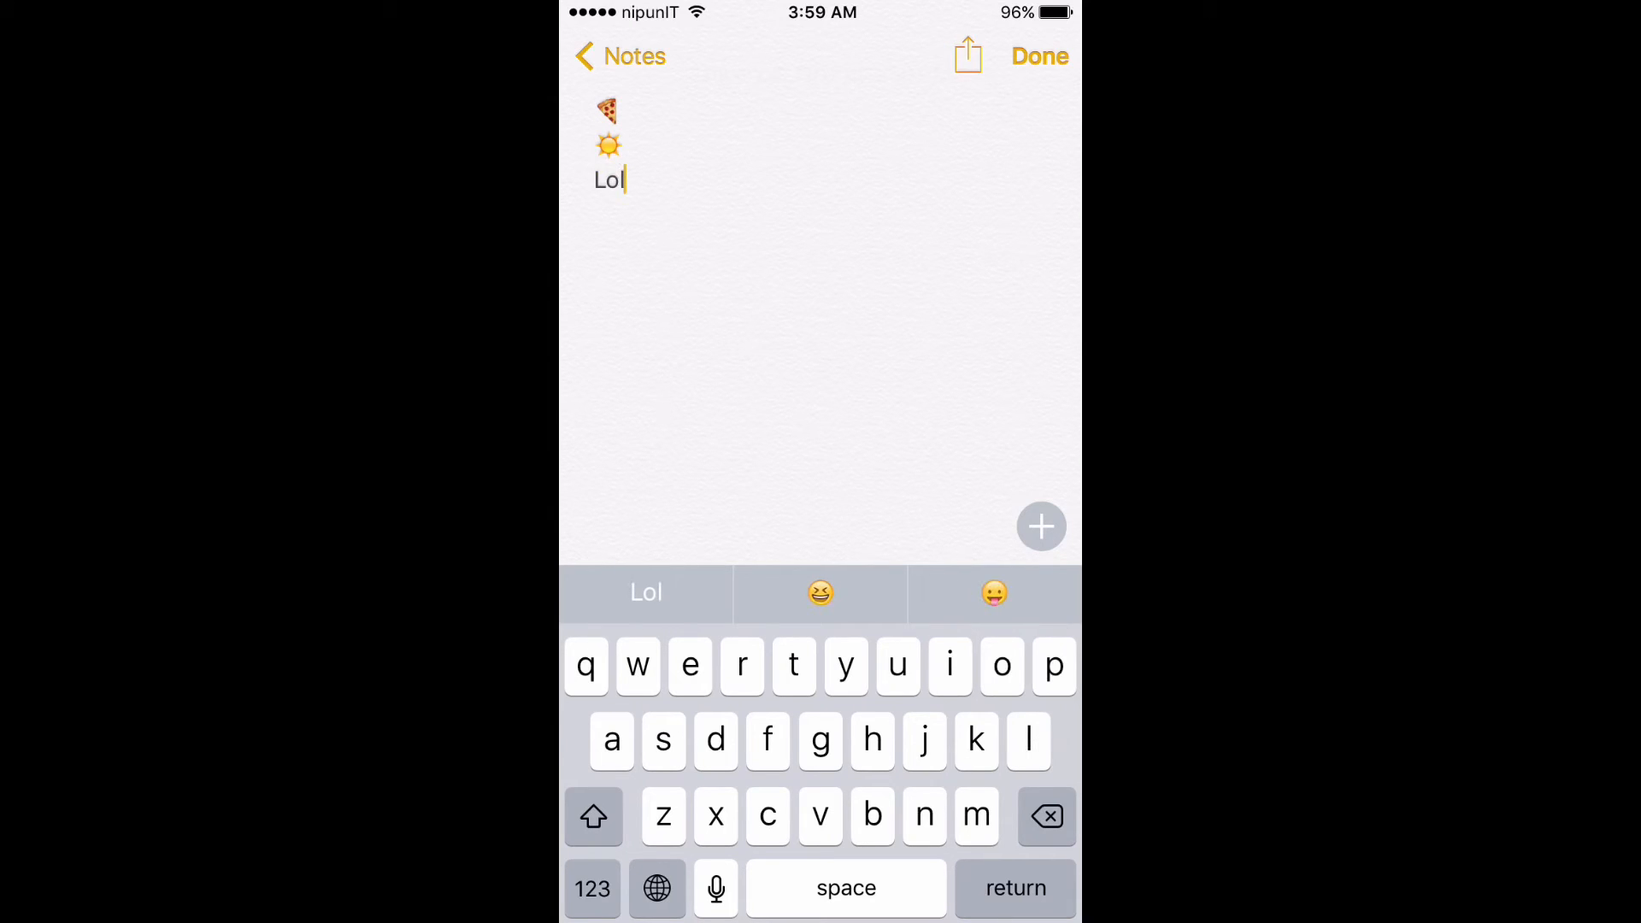
Replace 'Lol' with a laughing emoji and end 'Wanna get some' with a hot dog emoji.
left_click(821, 593)
type("Wanna get some")
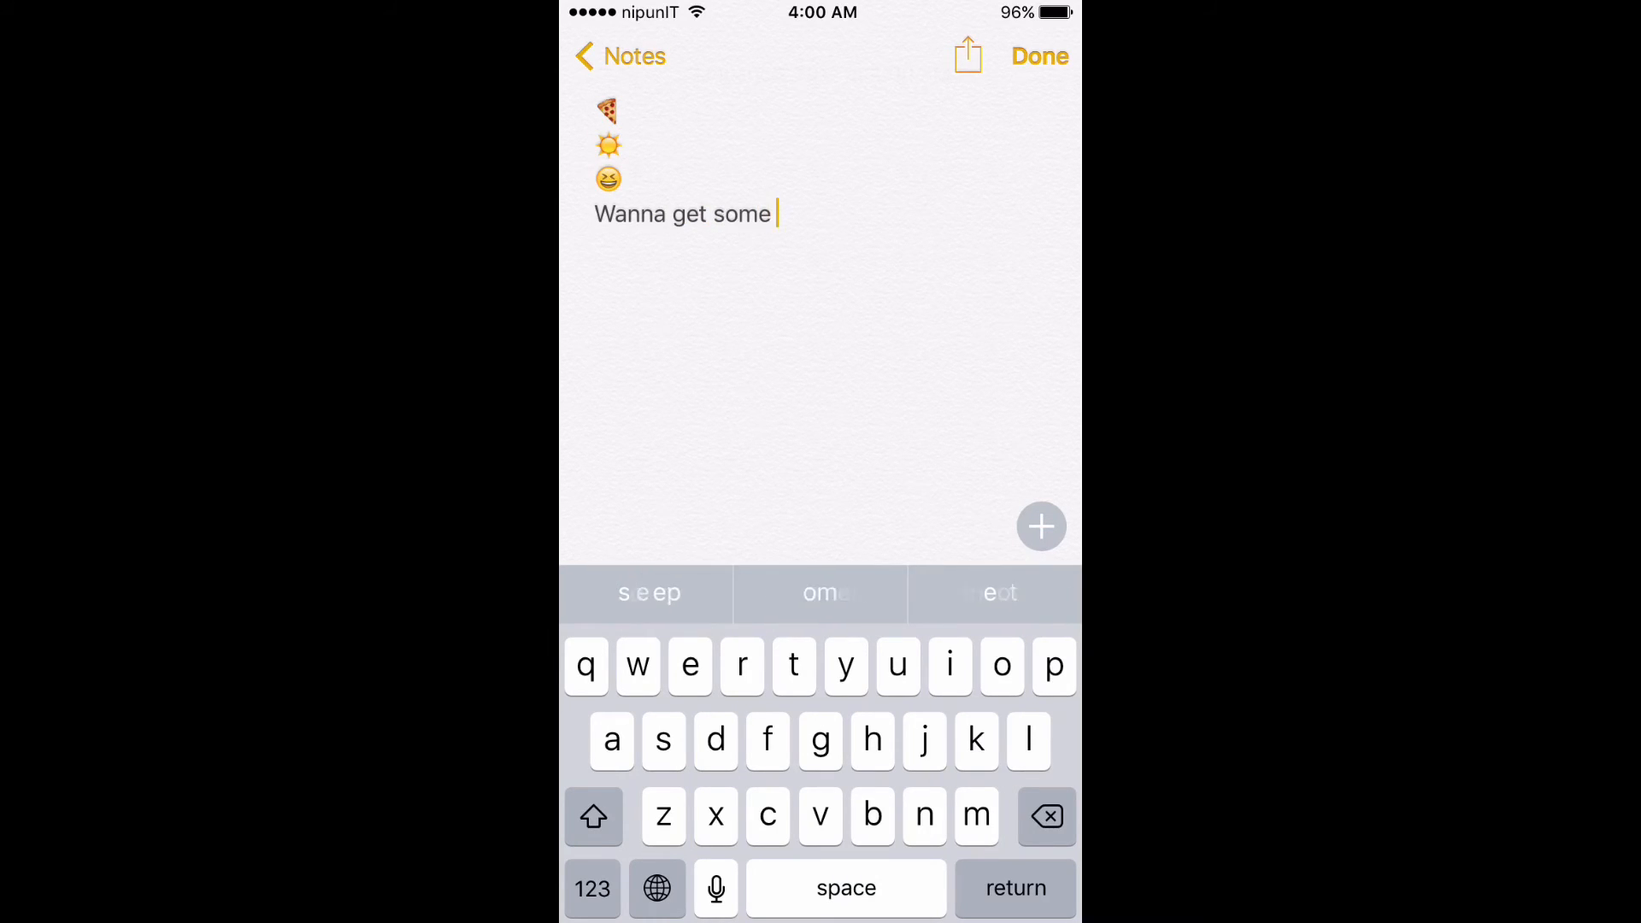
type("food")
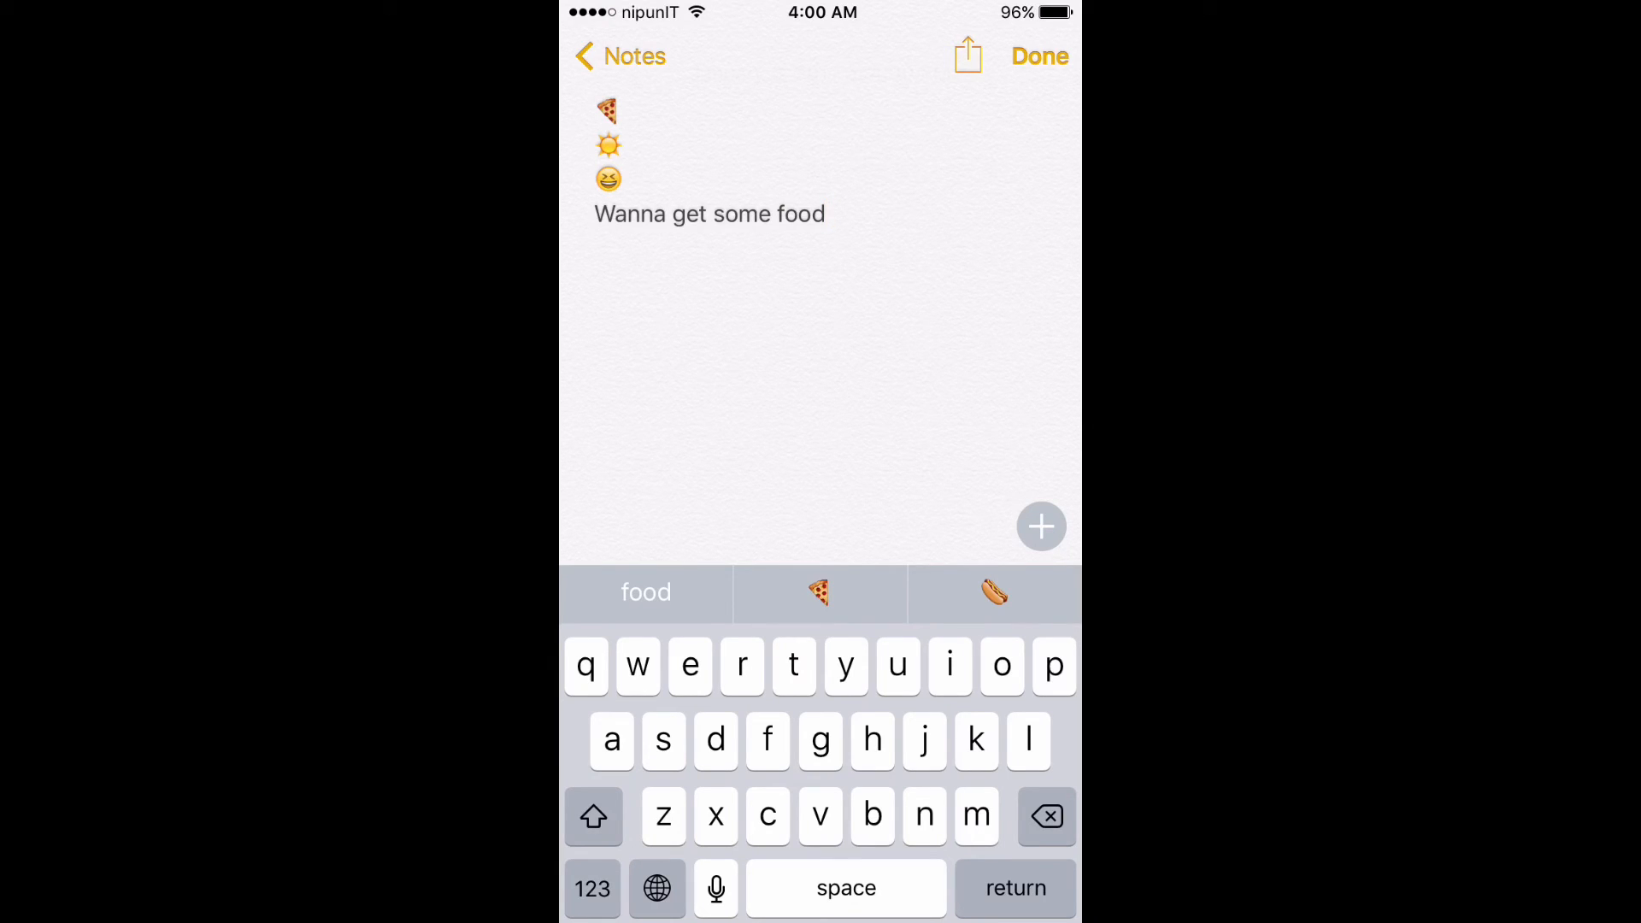
left_click(994, 591)
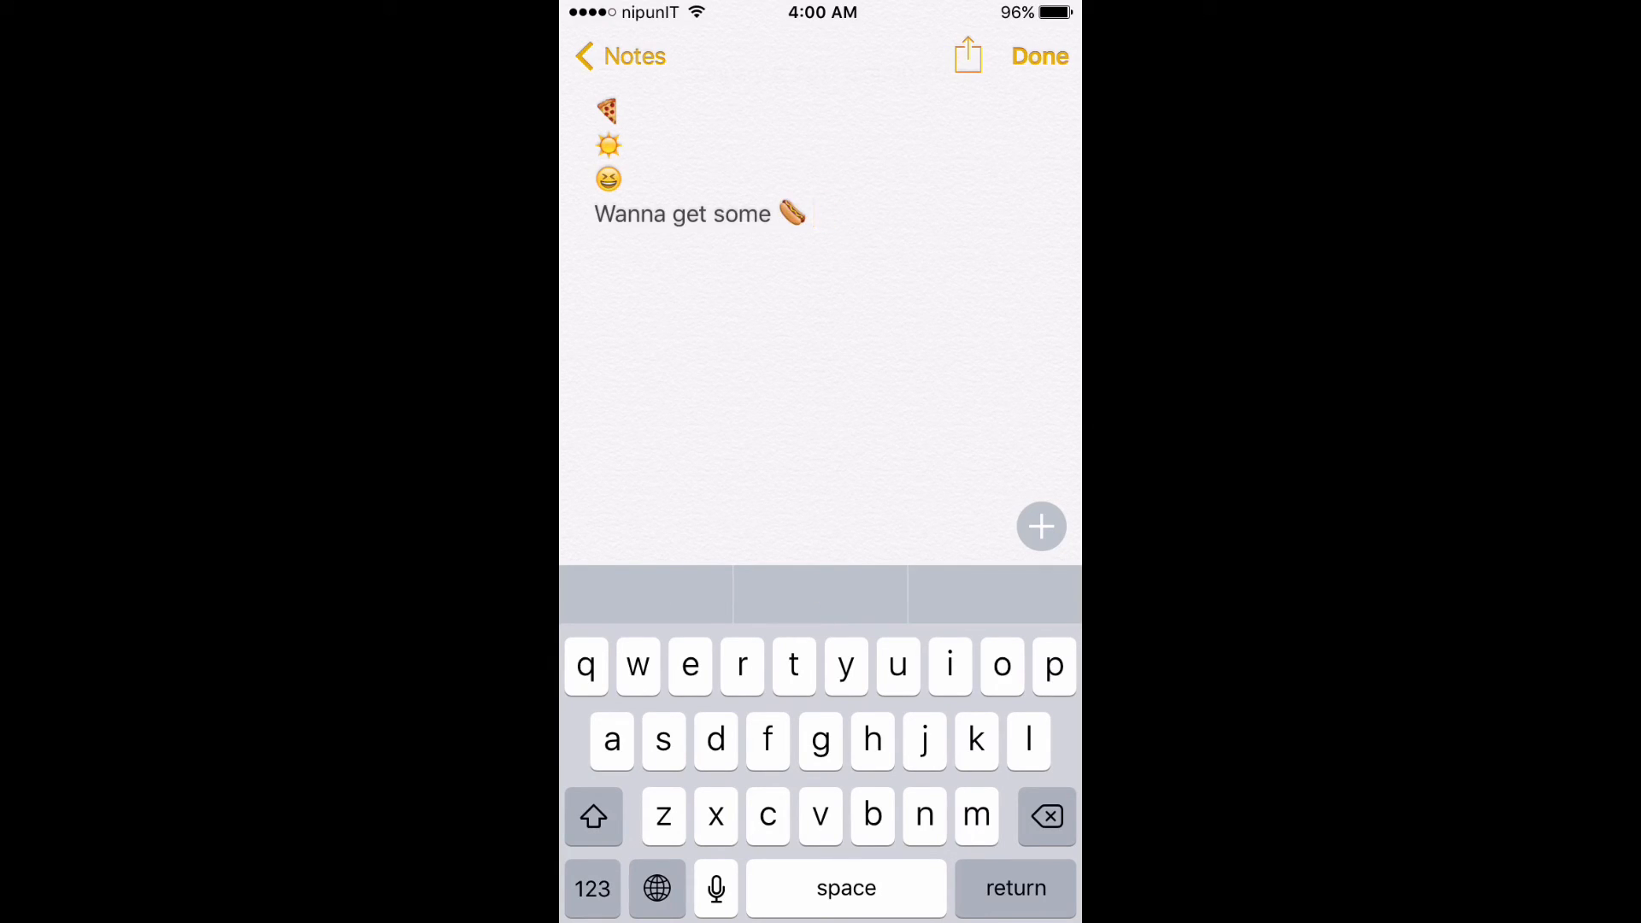